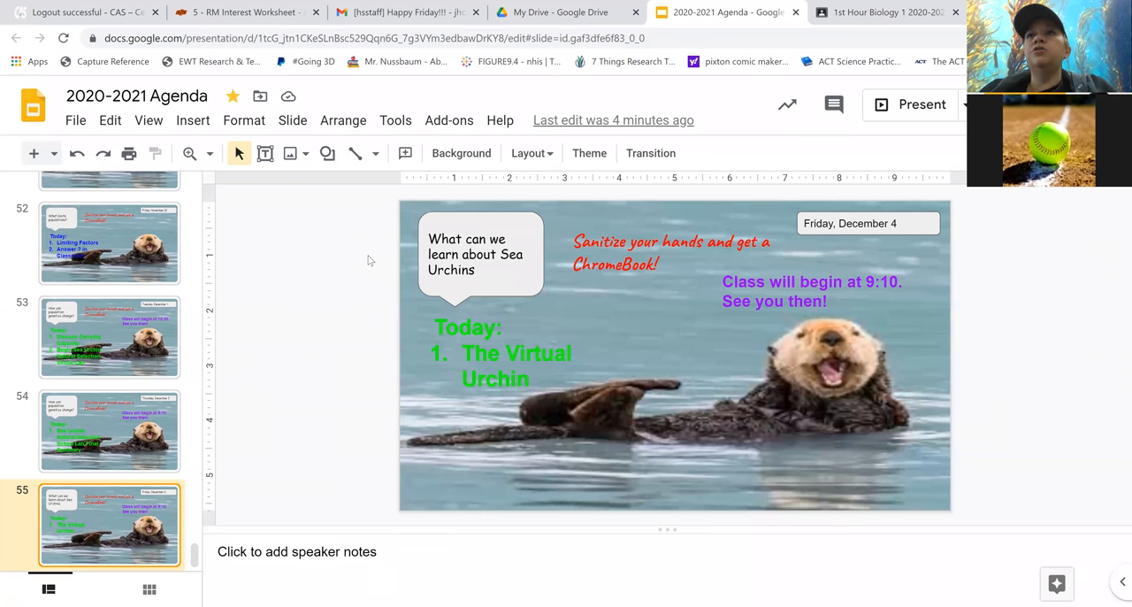
mouse_move(233, 208)
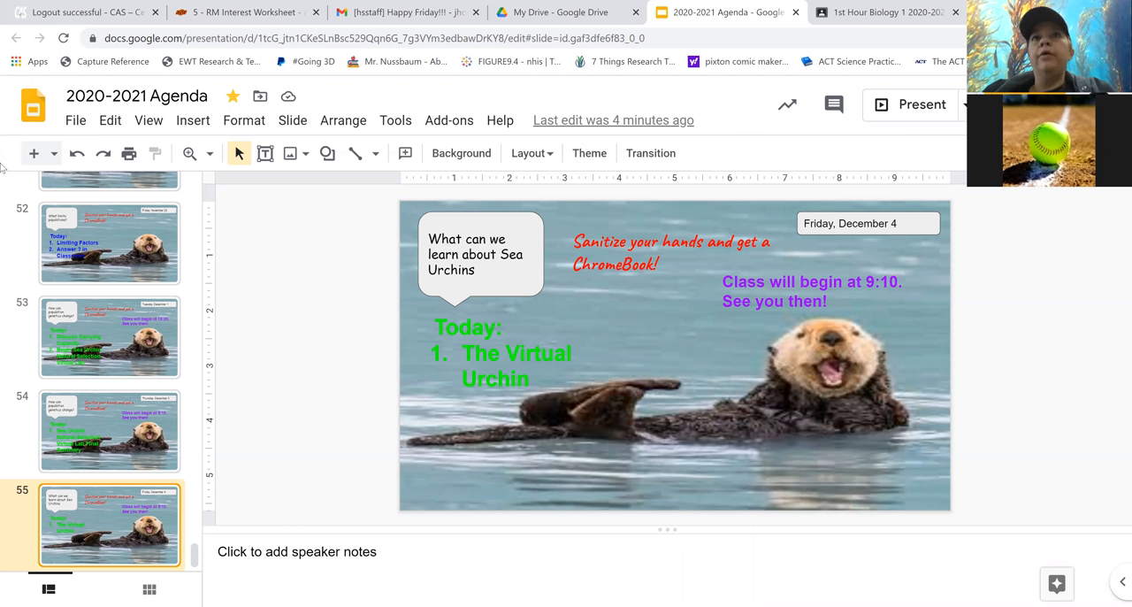
mouse_move(475, 96)
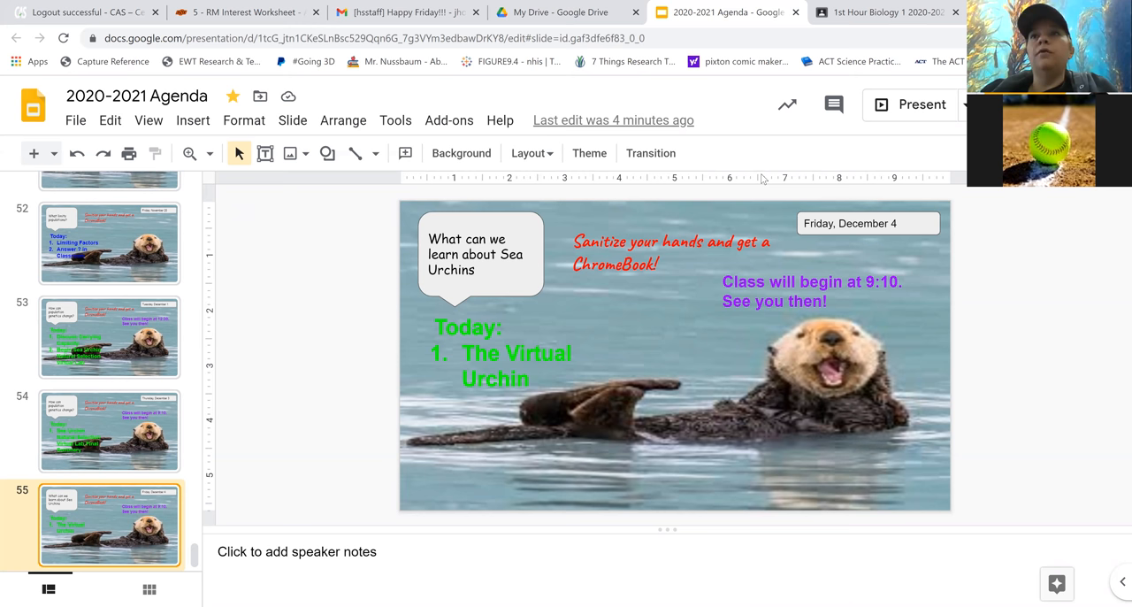
- Go to 1st Hour Biology's Classwork and expand the Virtual Urchin assignment with its attachments
left_click(881, 18)
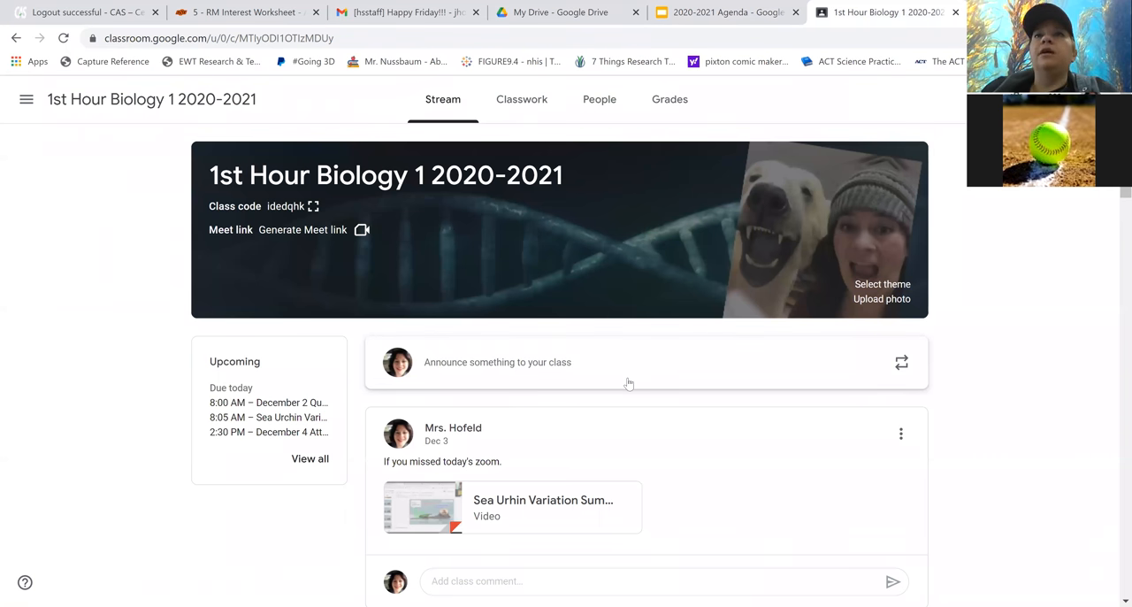
mouse_move(555, 329)
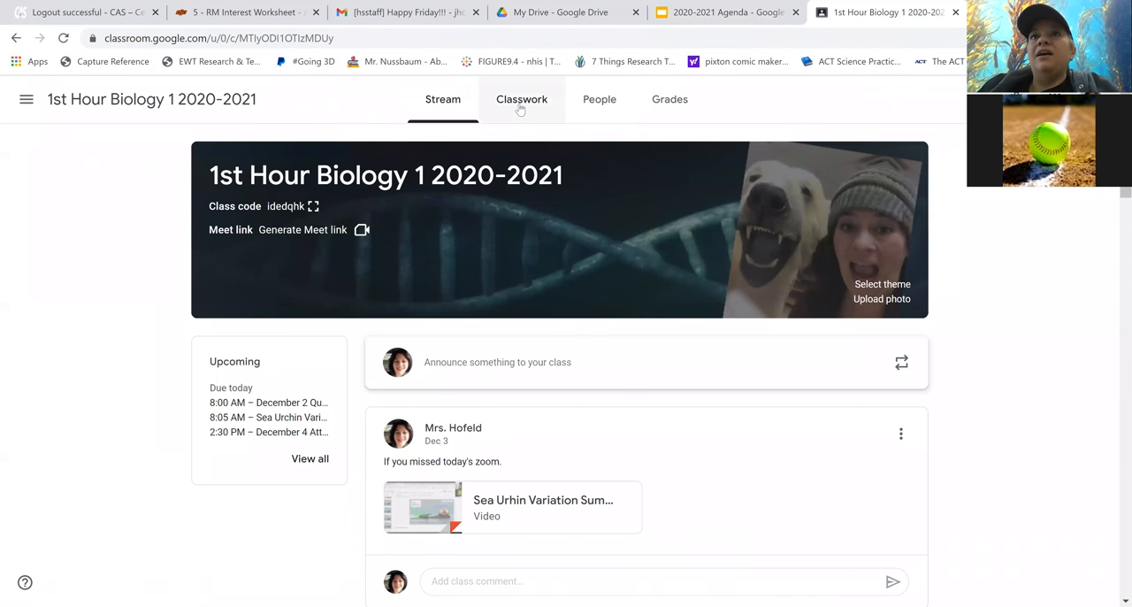
left_click(520, 99)
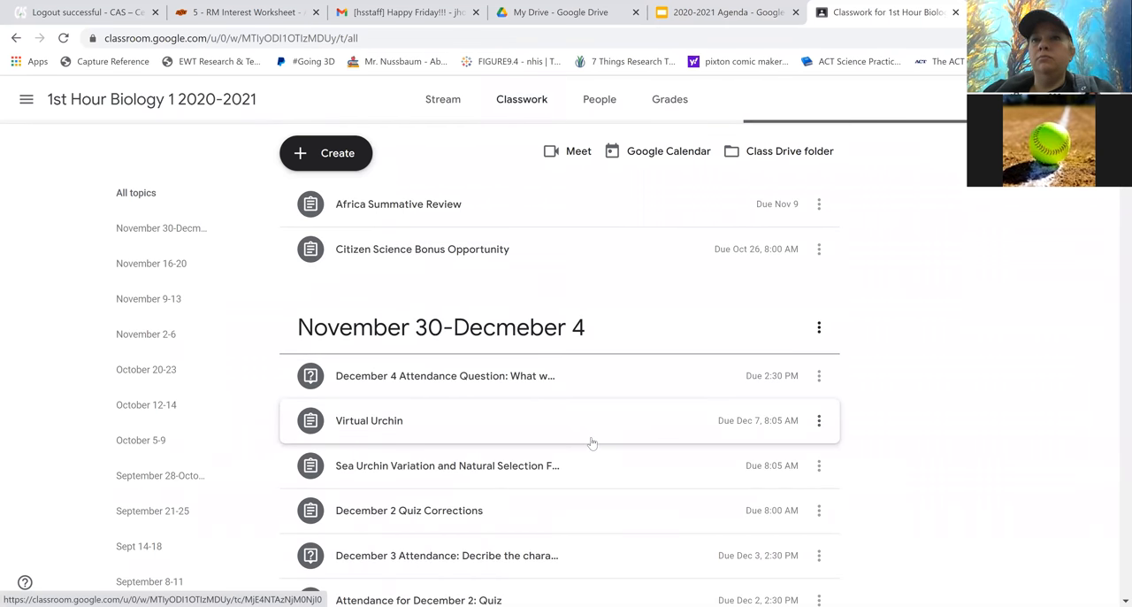
scroll("down", 3)
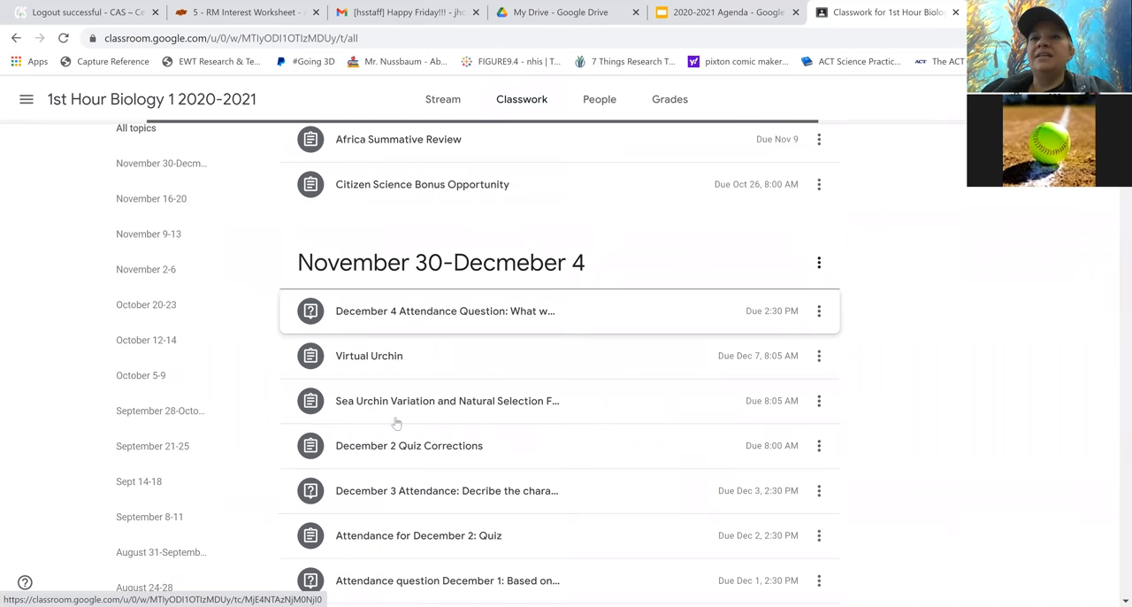
mouse_move(396, 361)
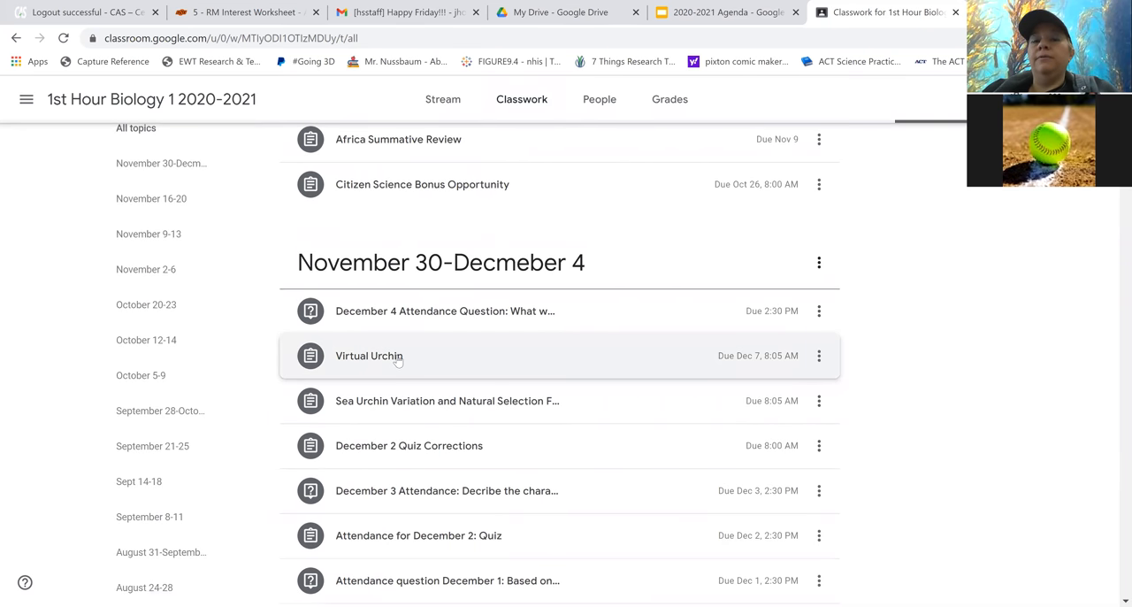
left_click(368, 355)
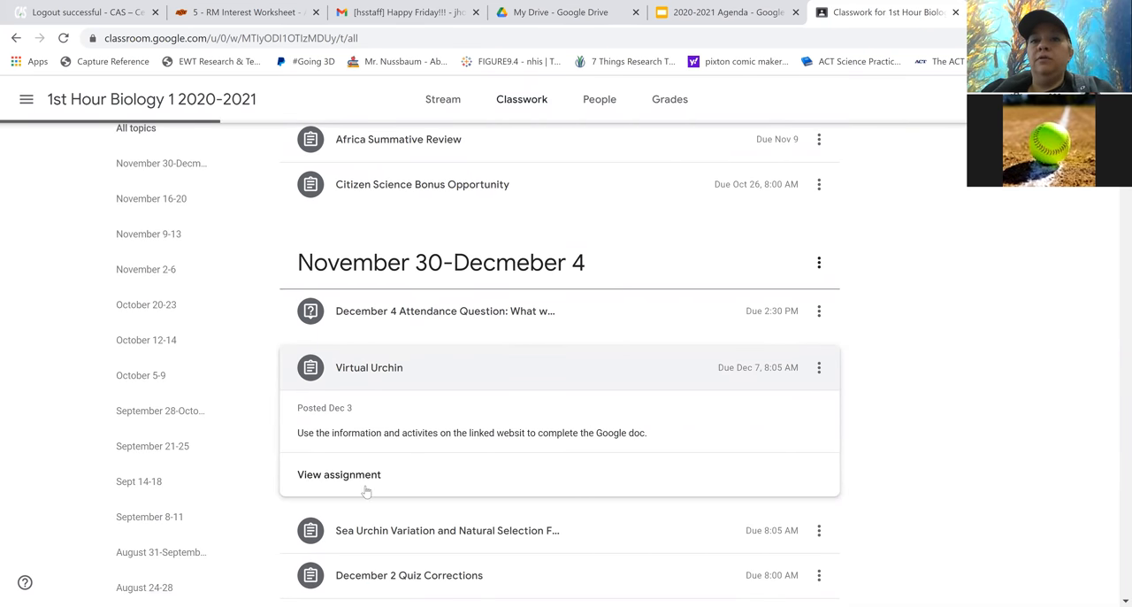
left_click(368, 368)
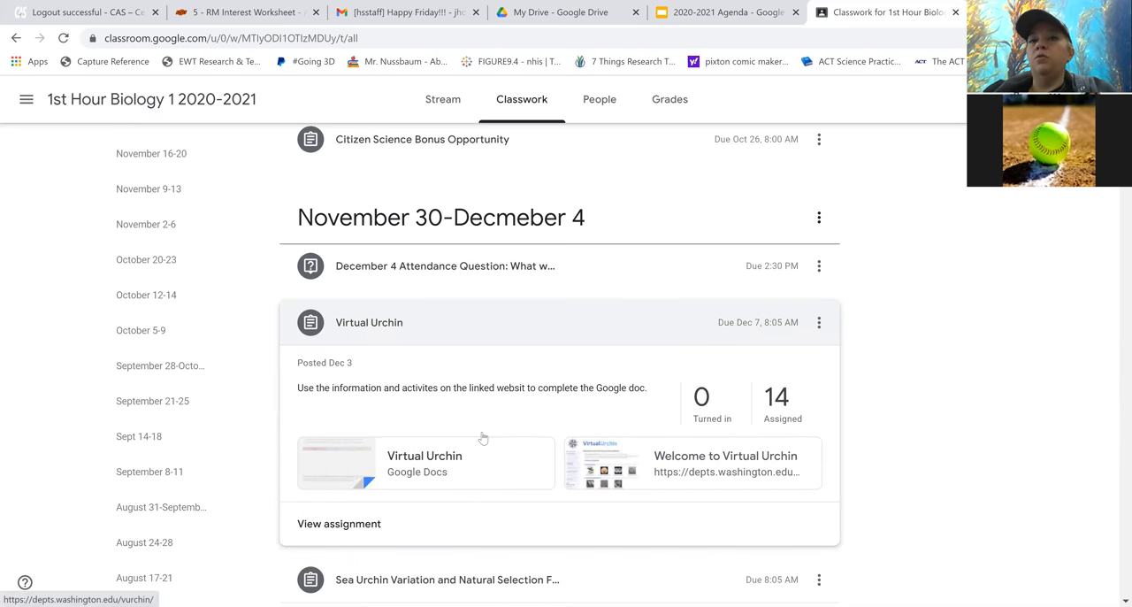
- Open the Virtual Urchin worksheet attachment as a Google Doc in its own tab
left_click(424, 462)
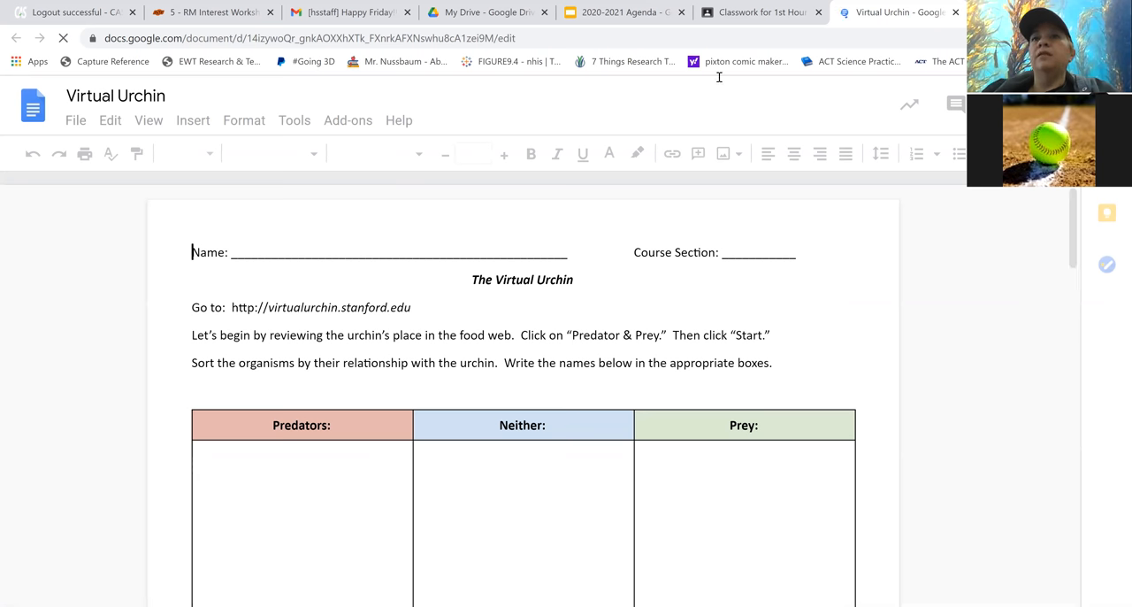
- From the Classroom assignment, open the Welcome to Virtual Urchin website link
left_click(761, 15)
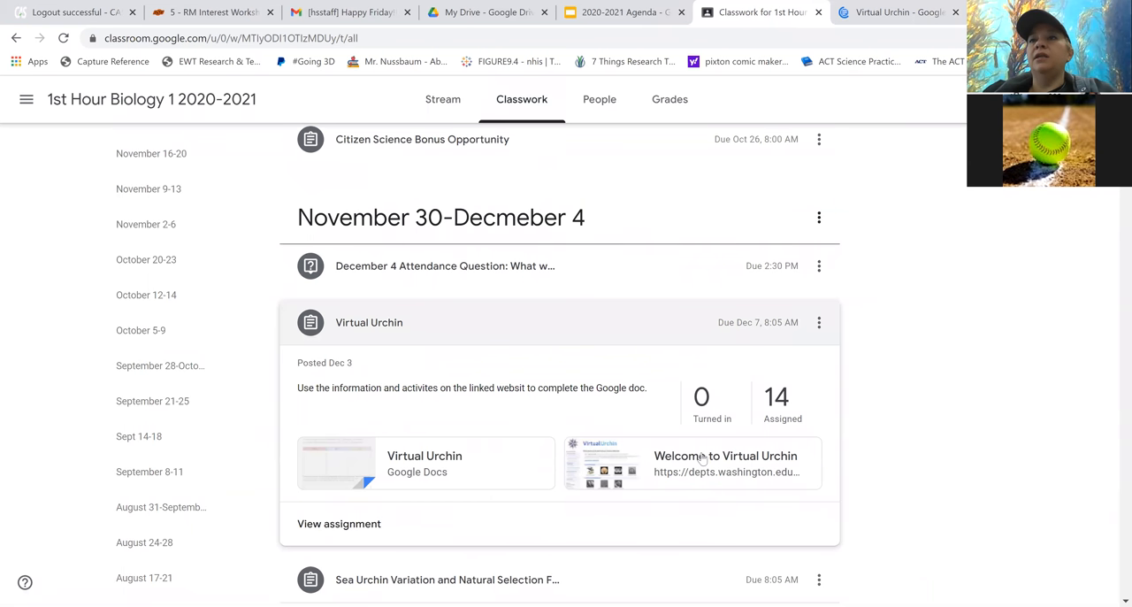
left_click(725, 464)
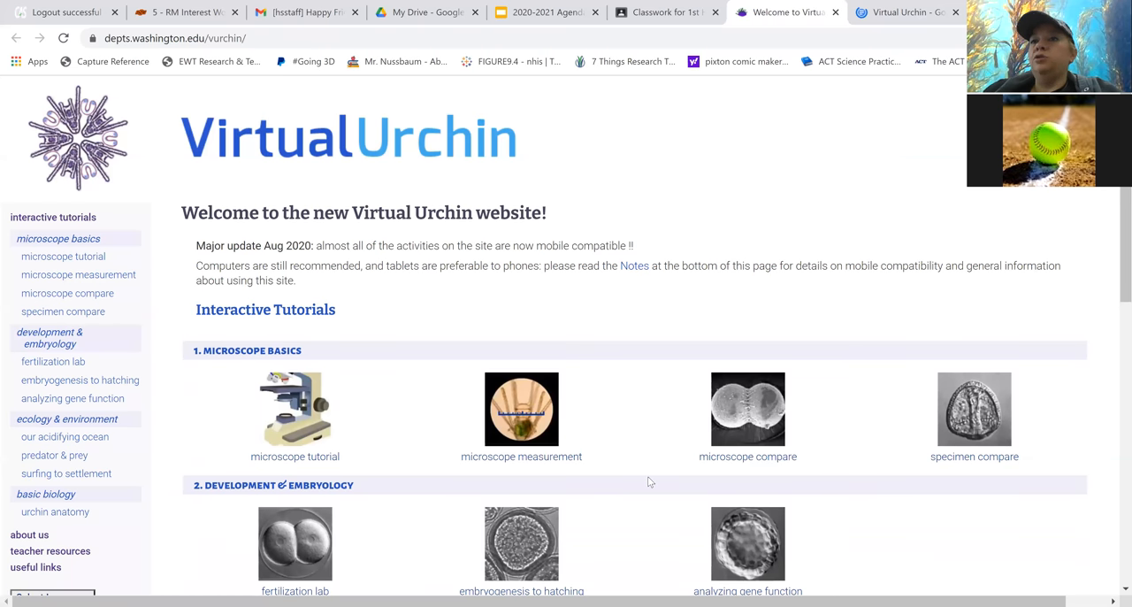
- Scroll the worksheet down toward its Predators, Neither and Prey sorting table
scroll("down", 3)
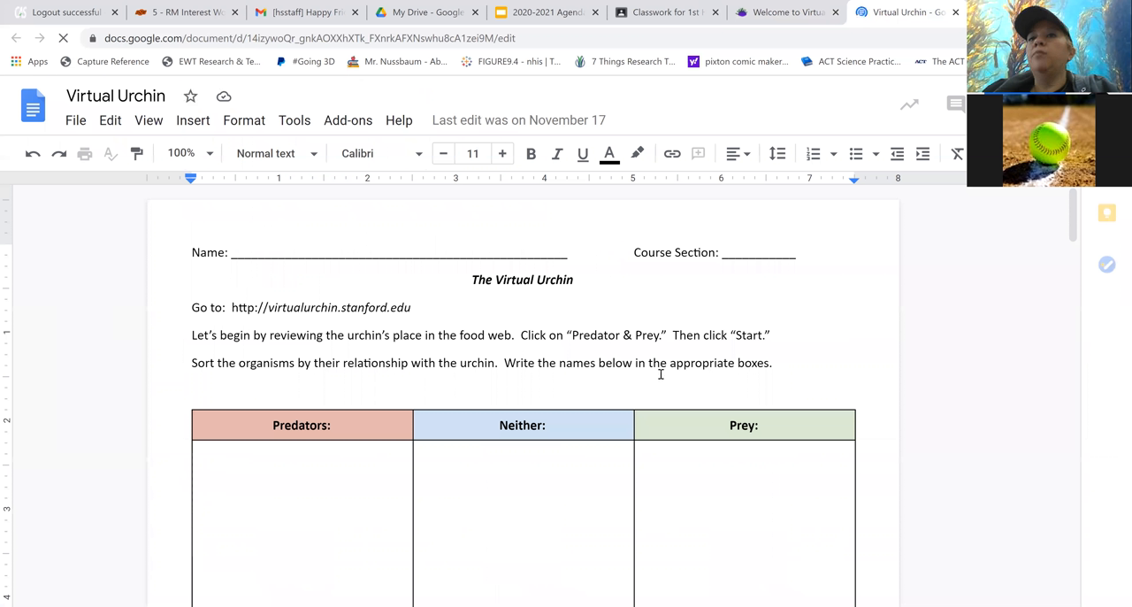
scroll("down", 3)
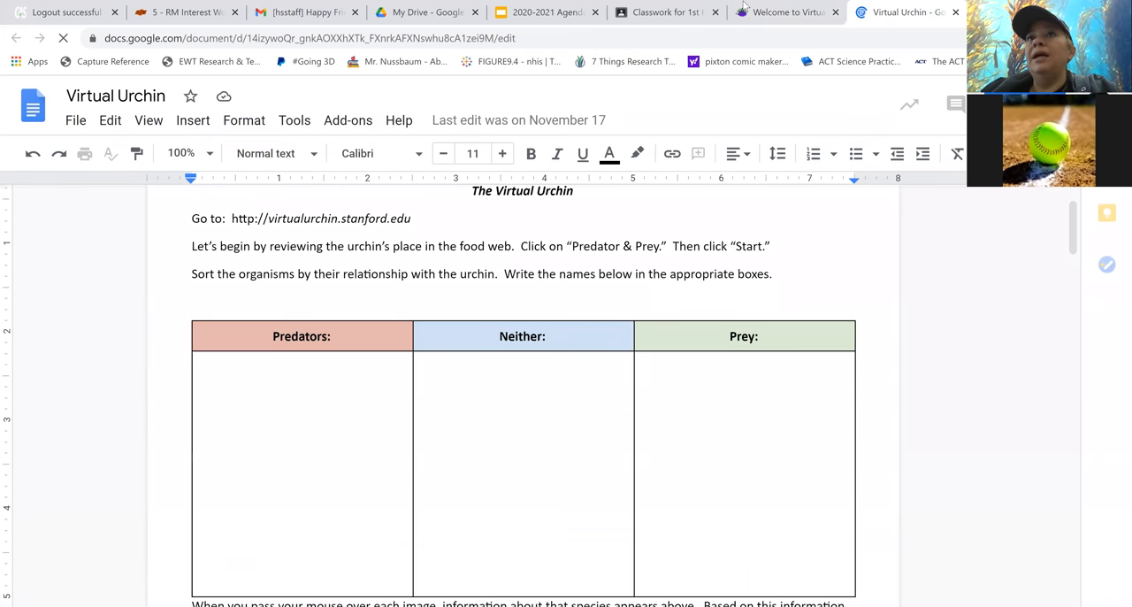
- On the Virtual Urchin site, open the Predator & Prey tutorial under Ecology & Environment
left_click(785, 14)
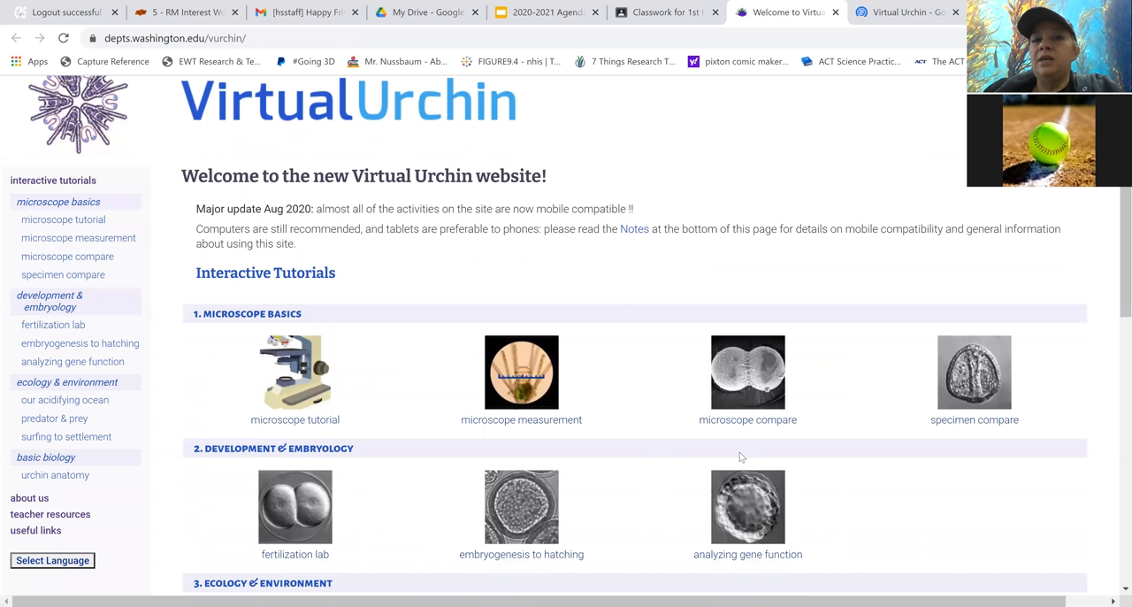
scroll("down", 3)
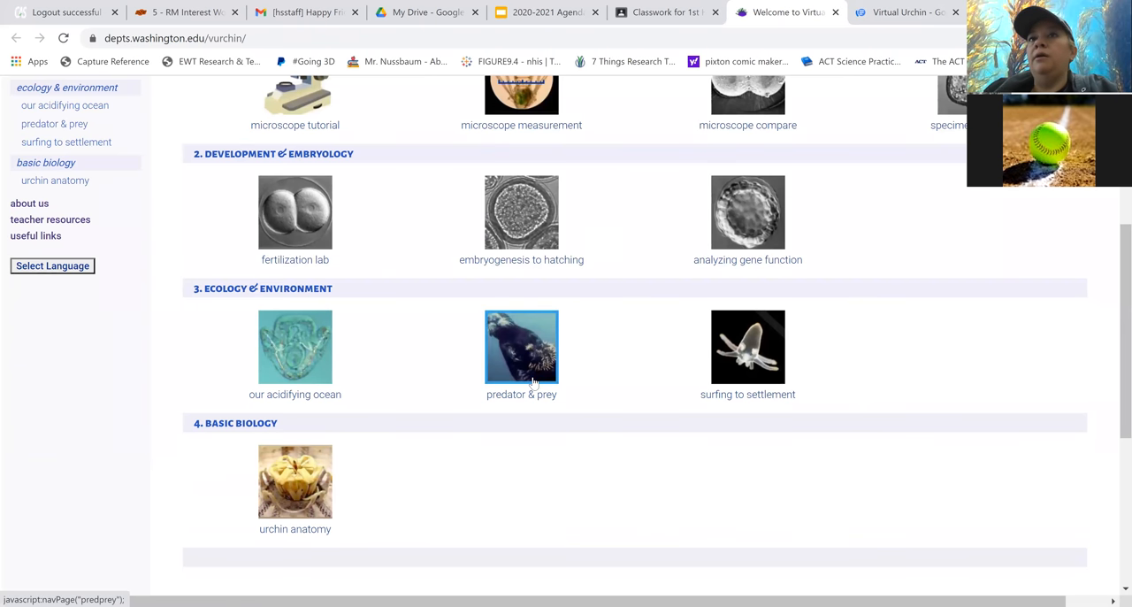
left_click(523, 347)
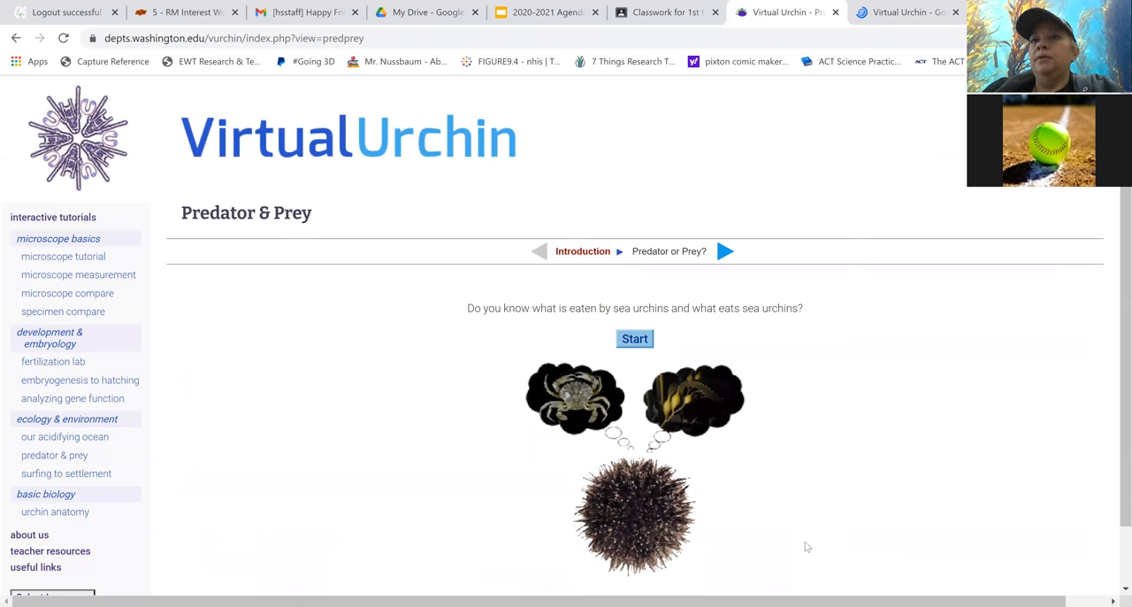
scroll("down", 3)
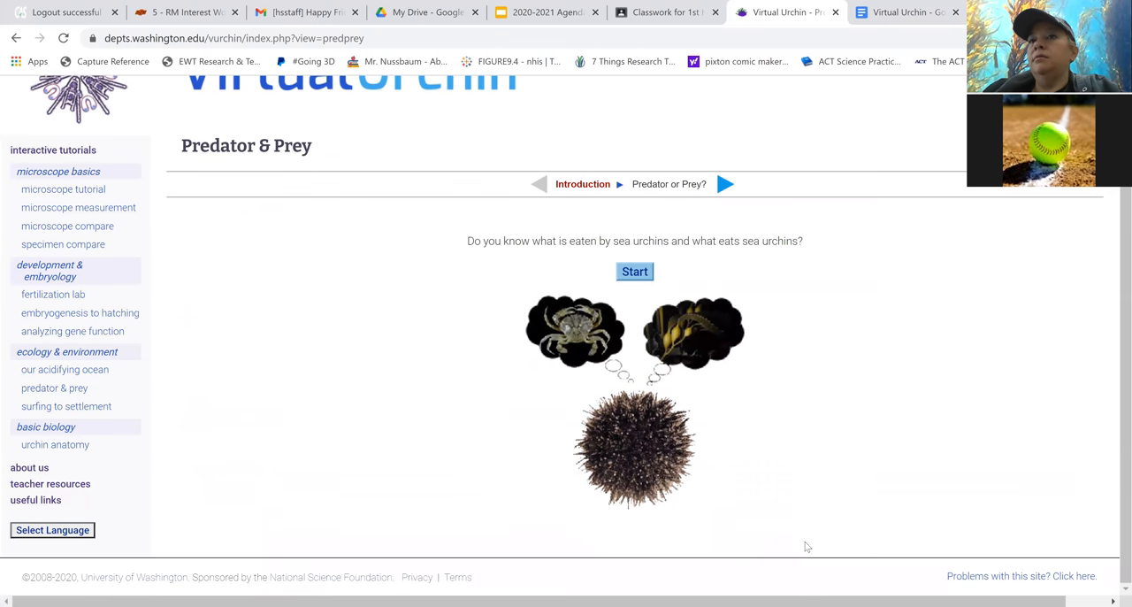